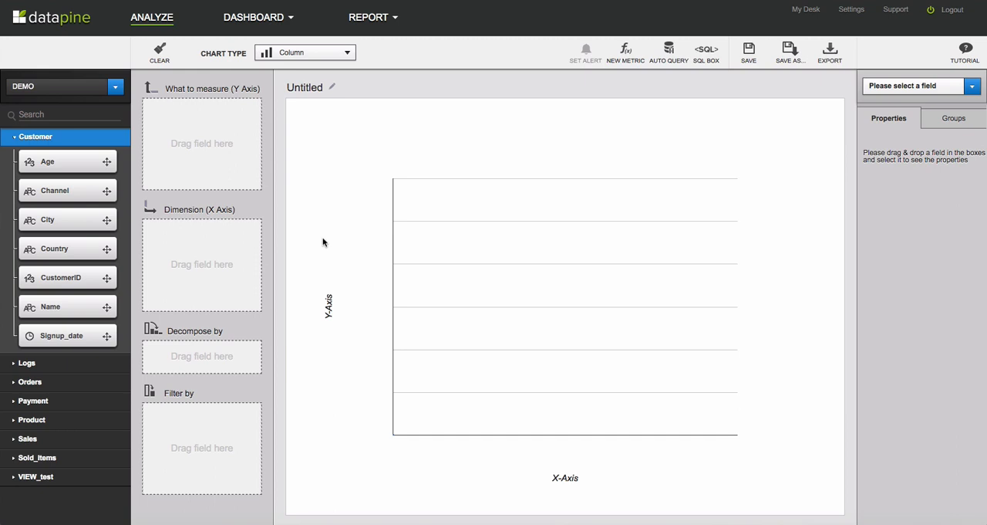
{"action": "mouse_move", "coordinate": [261, 220]}
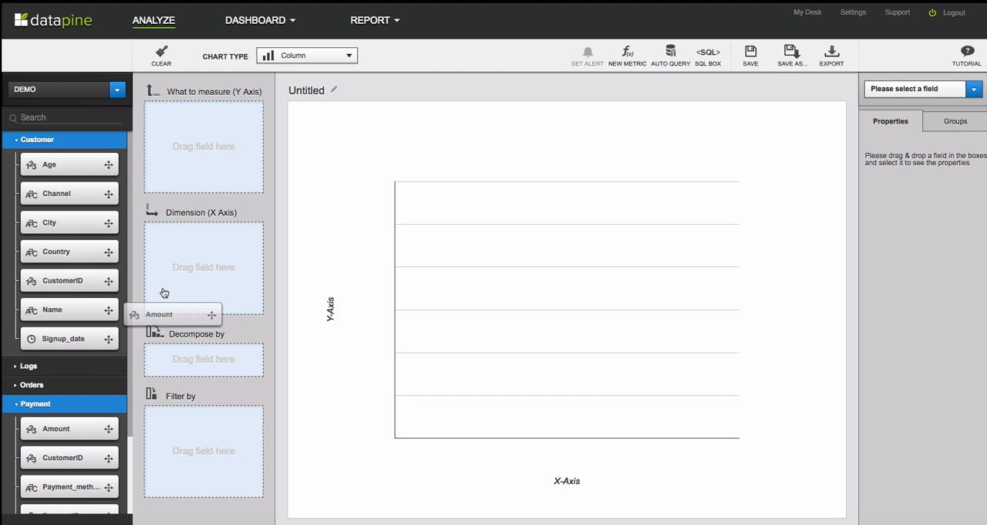
- Add payment Amount and Customer CustomerID as the chart's two measures
{"action": "left_click_drag", "start_coordinate": [158, 314], "coordinate": [204, 120]}
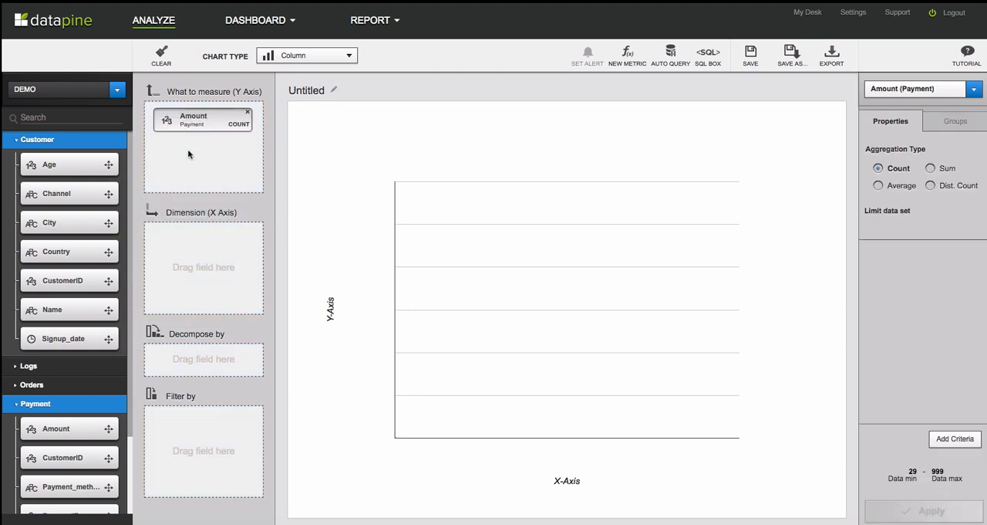
{"action": "mouse_move", "coordinate": [68, 280]}
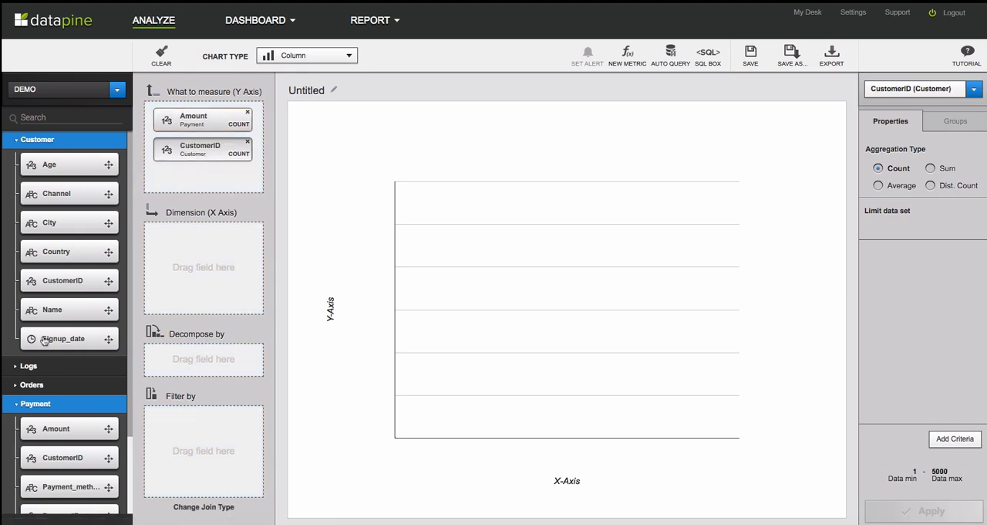
{"action": "left_click_drag", "start_coordinate": [63, 338], "coordinate": [203, 262]}
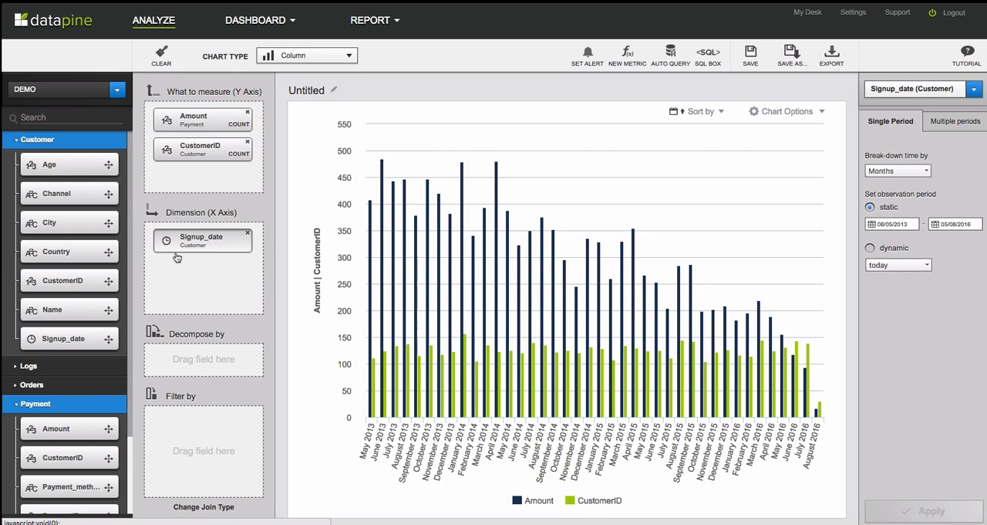
{"action": "mouse_move", "coordinate": [228, 165]}
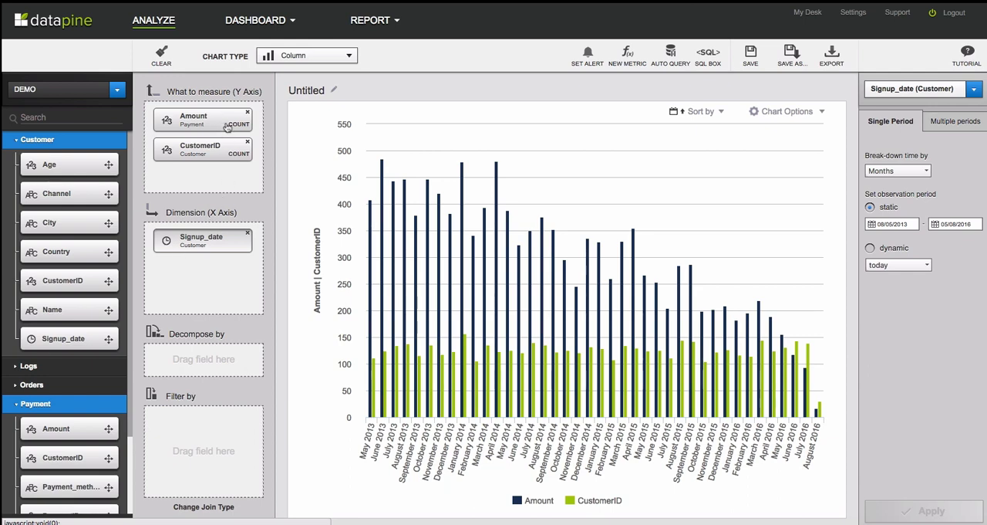
- Change the Amount measure's aggregation type from count to Sum
{"action": "left_click", "coordinate": [193, 119]}
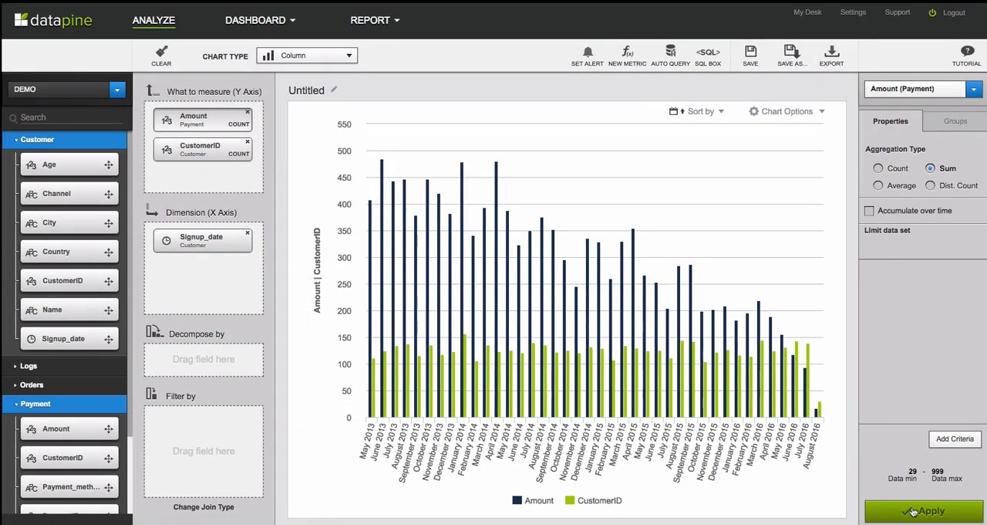
{"action": "left_click", "coordinate": [923, 511]}
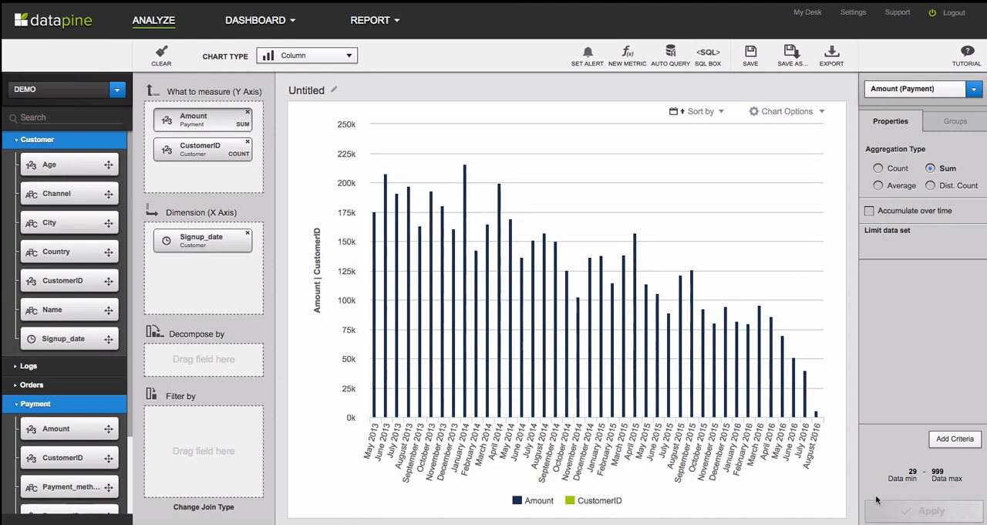
{"action": "mouse_move", "coordinate": [535, 378]}
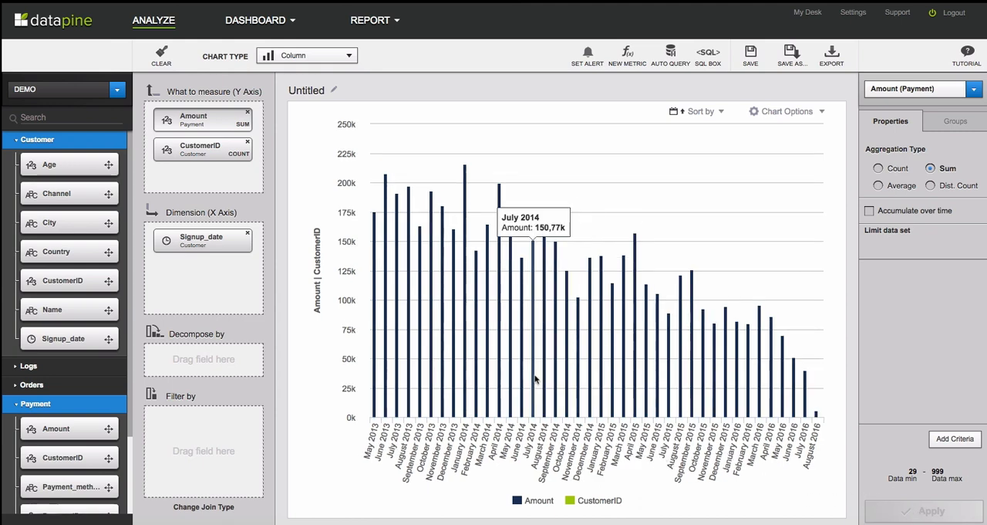
- Move the Amount series onto the secondary axis
{"action": "right_click", "coordinate": [535, 378]}
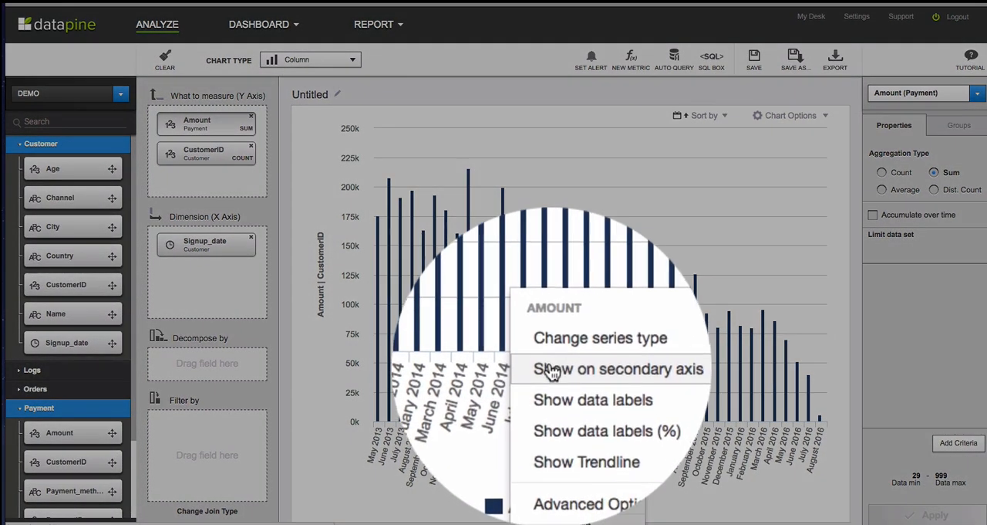
{"action": "left_click", "coordinate": [618, 368]}
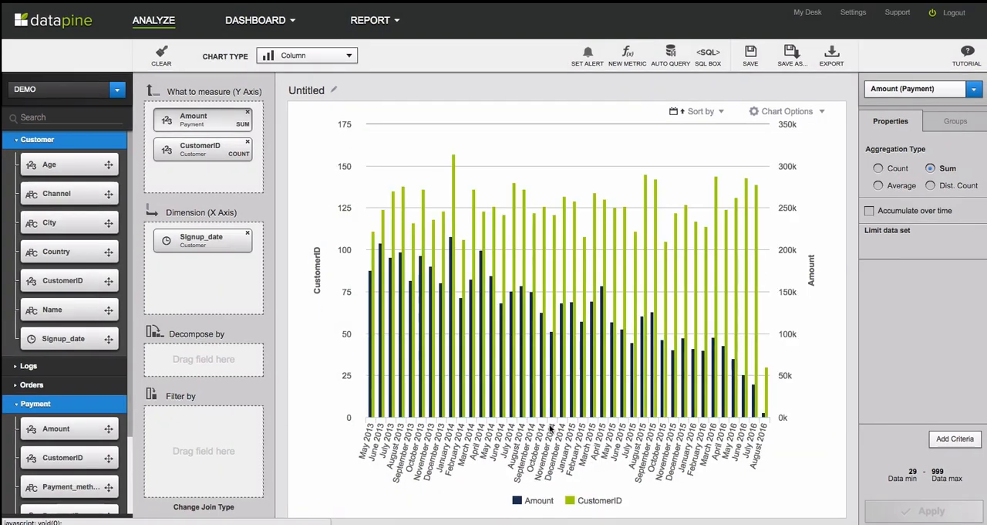
{"action": "mouse_move", "coordinate": [829, 272]}
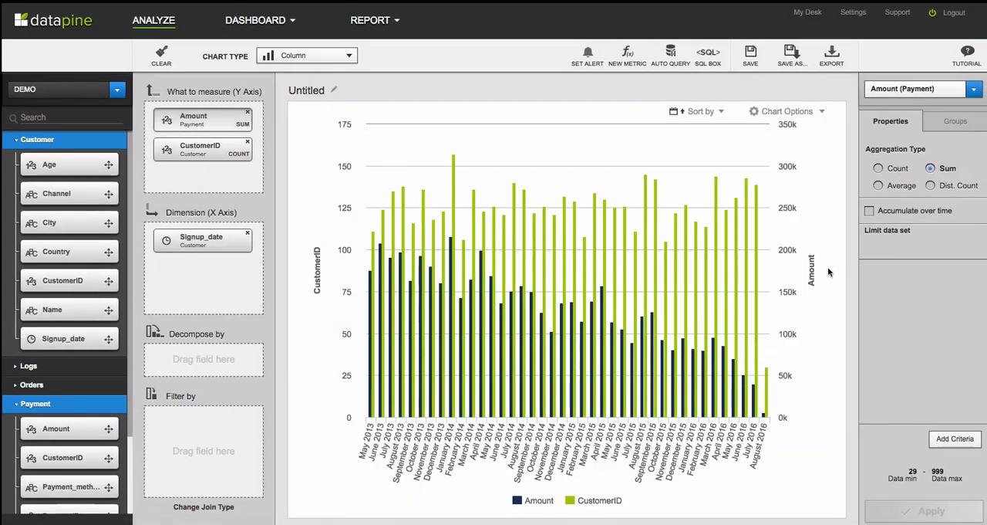
{"action": "mouse_move", "coordinate": [358, 349]}
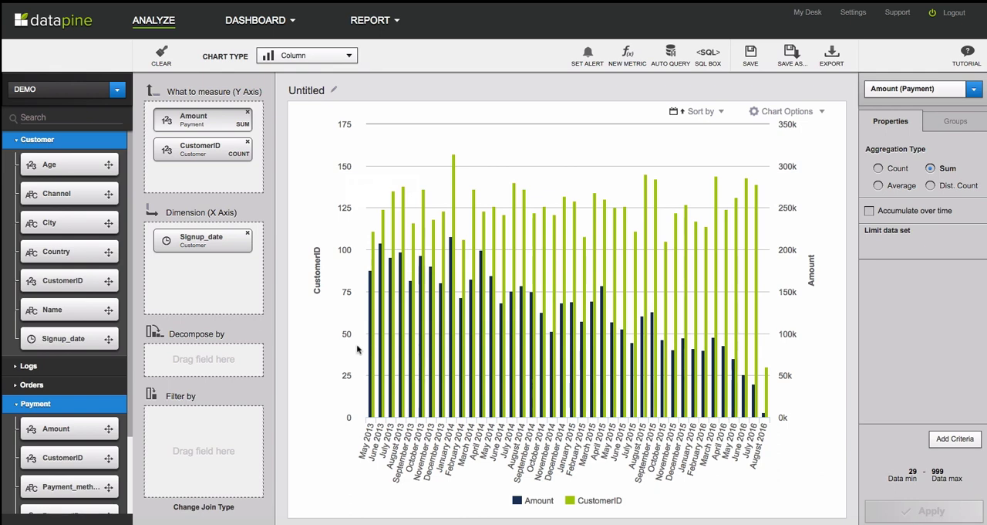
{"action": "mouse_move", "coordinate": [679, 225]}
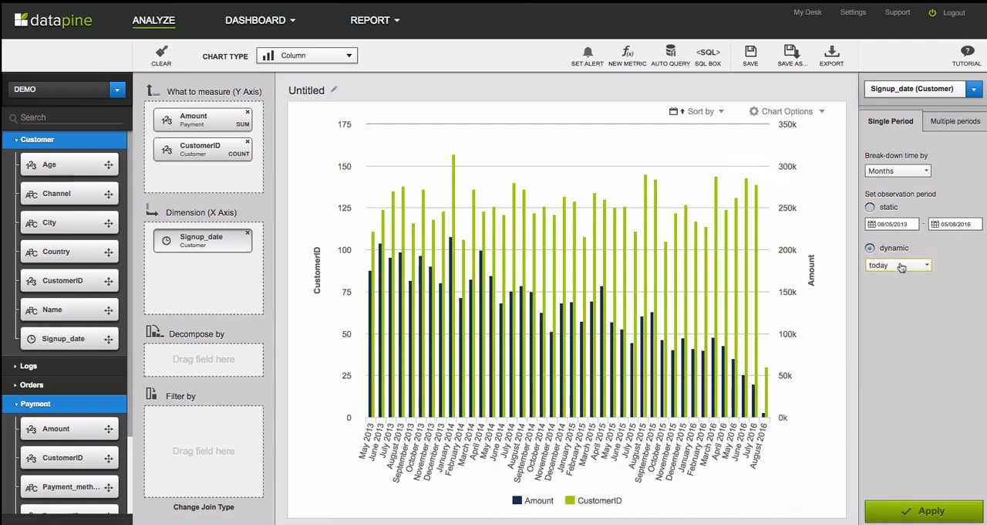
- Give Signup_date a dynamic 'year to date' observation period
{"action": "left_click", "coordinate": [898, 264]}
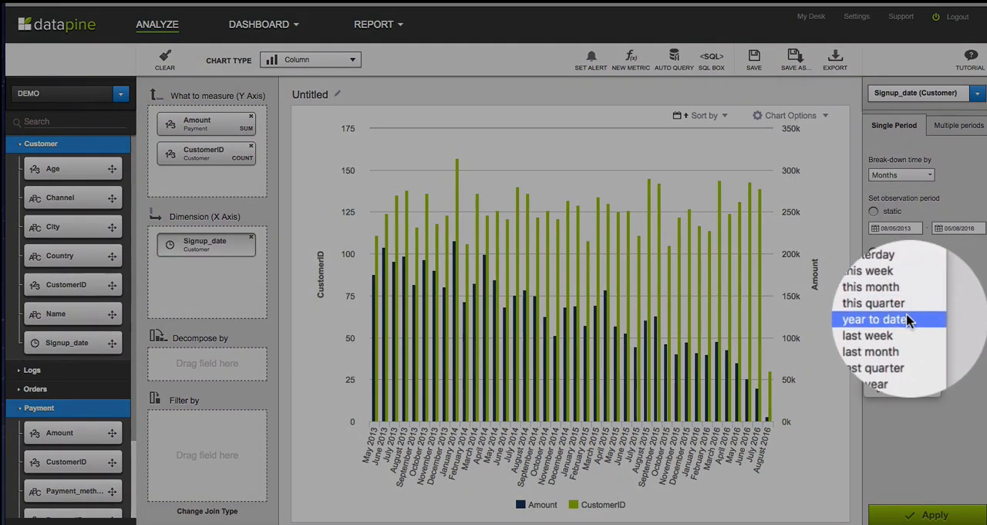
{"action": "left_click", "coordinate": [874, 318]}
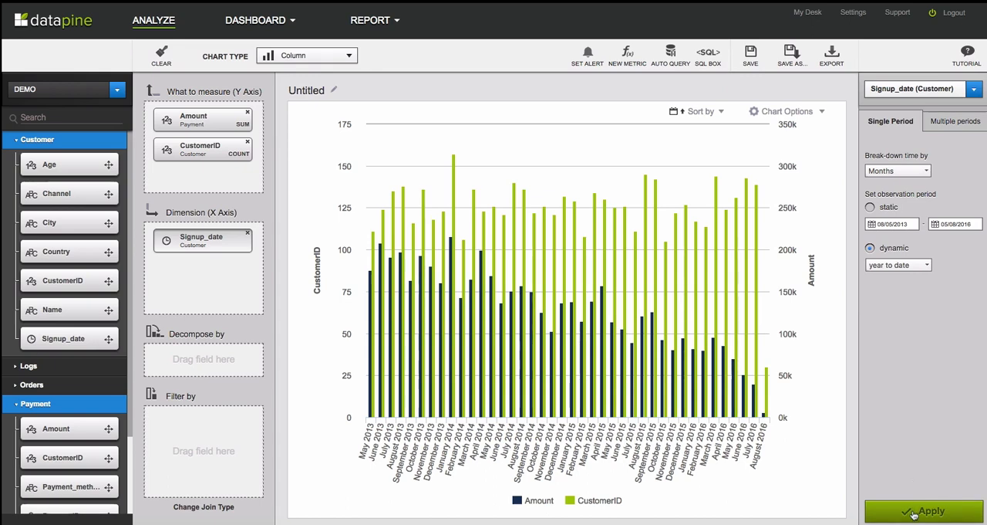
{"action": "left_click", "coordinate": [924, 511]}
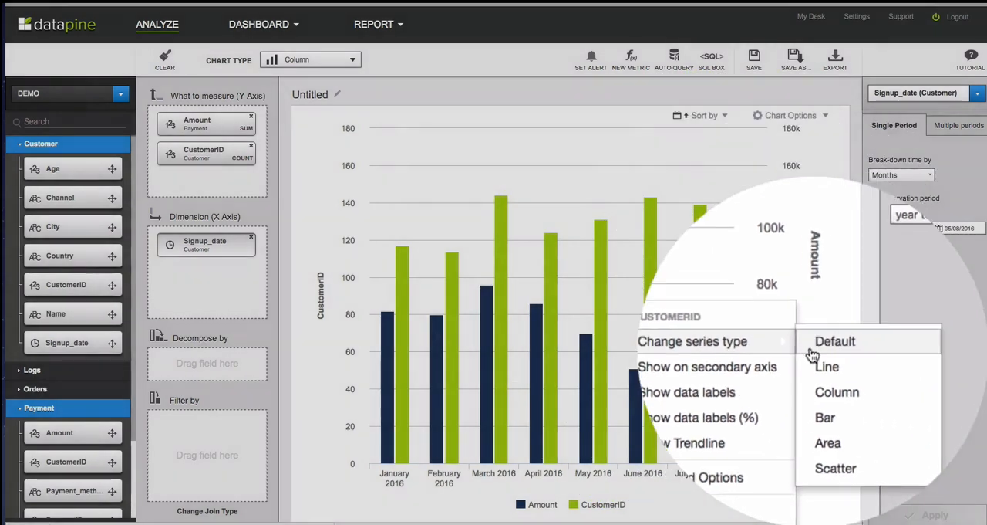
- Switch the CustomerID series to a line over the Amount columns
{"action": "left_click", "coordinate": [827, 366]}
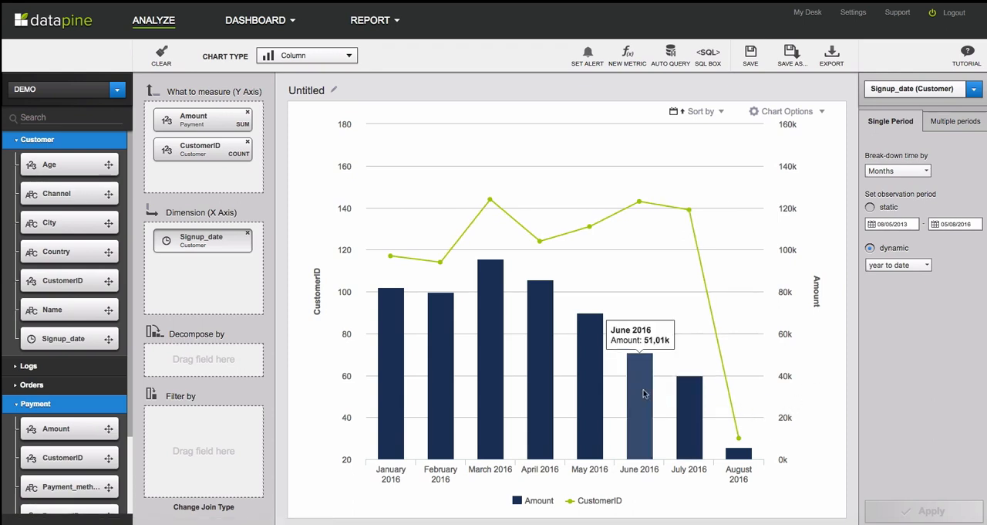
{"action": "mouse_move", "coordinate": [590, 384]}
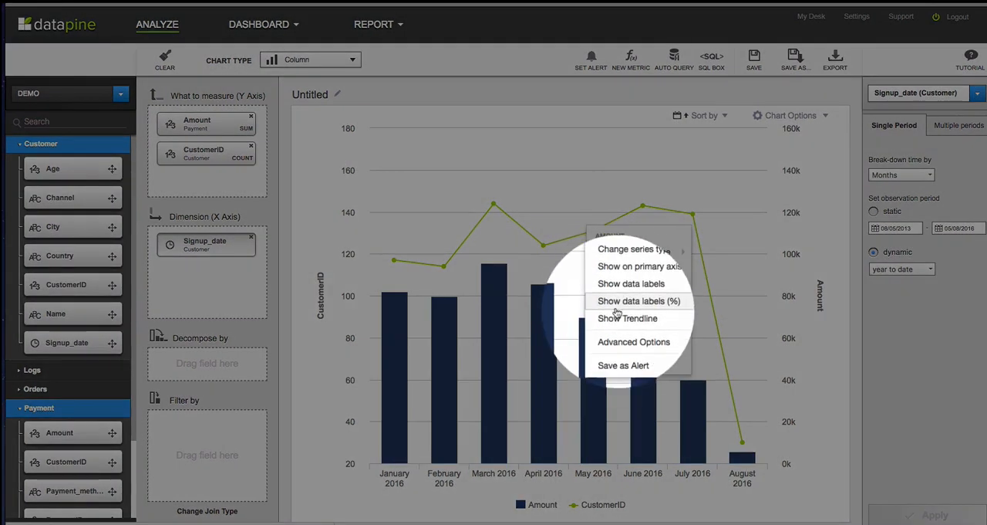
- Set the Amount series colour to light blue in Advanced Options
{"action": "left_click", "coordinate": [633, 341]}
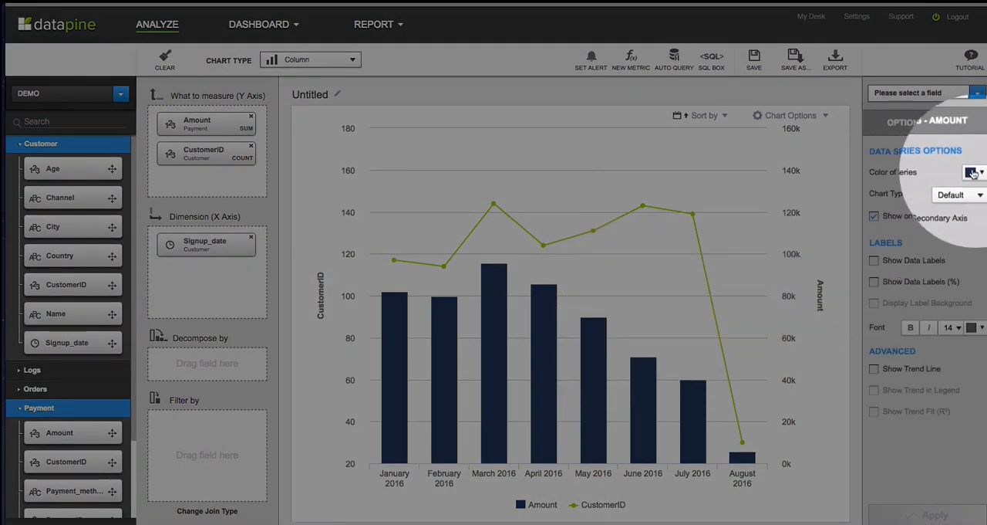
{"action": "left_click", "coordinate": [973, 171]}
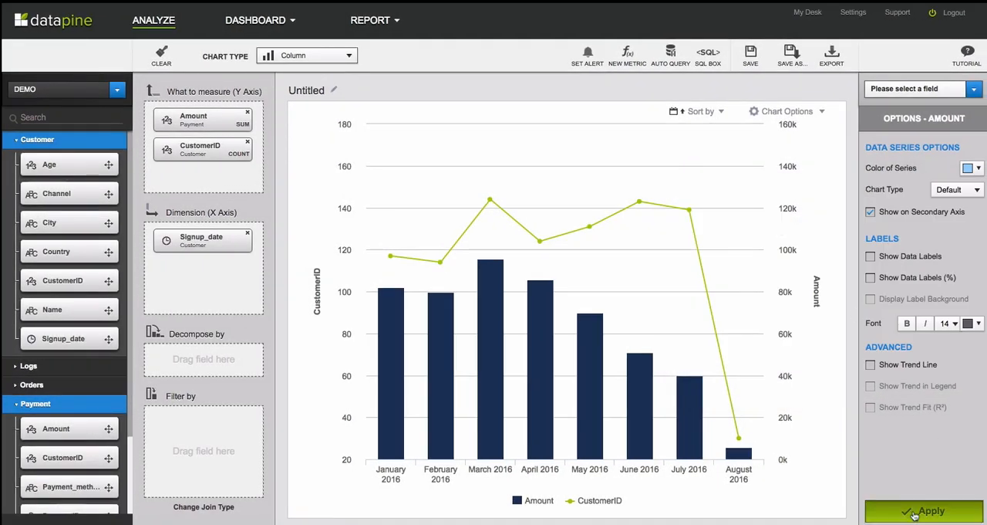
{"action": "left_click", "coordinate": [924, 510]}
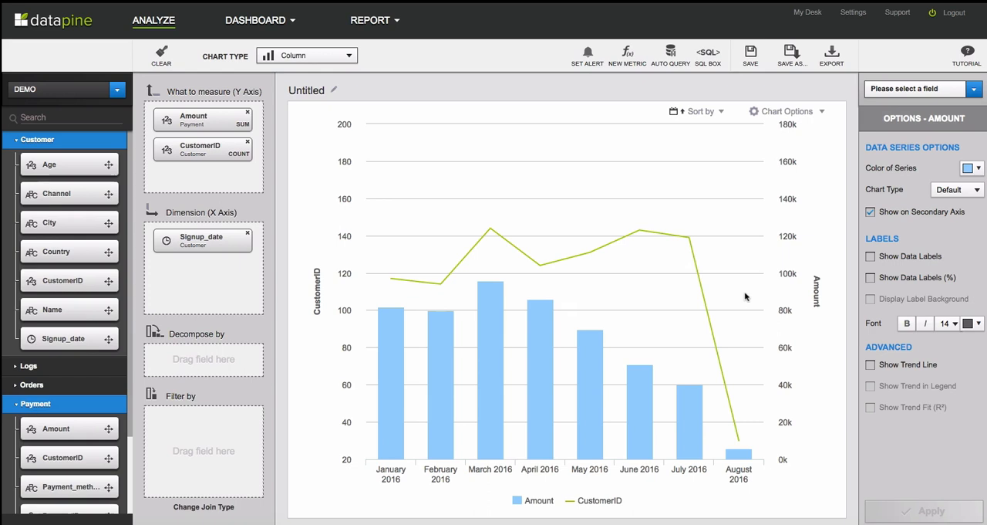
- Title the secondary Y axis 'Revenue' and format its values with the € symbol
{"action": "right_click", "coordinate": [745, 296]}
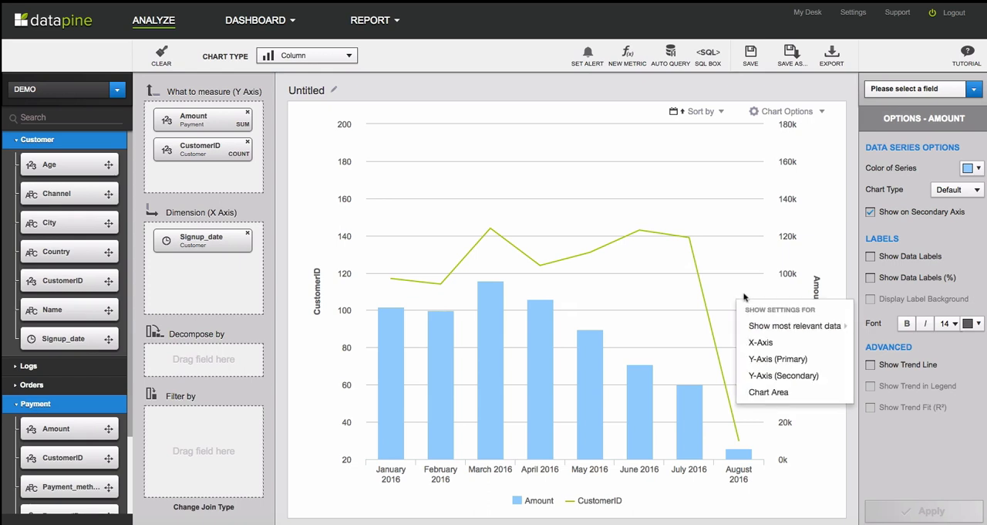
{"action": "mouse_move", "coordinate": [777, 358]}
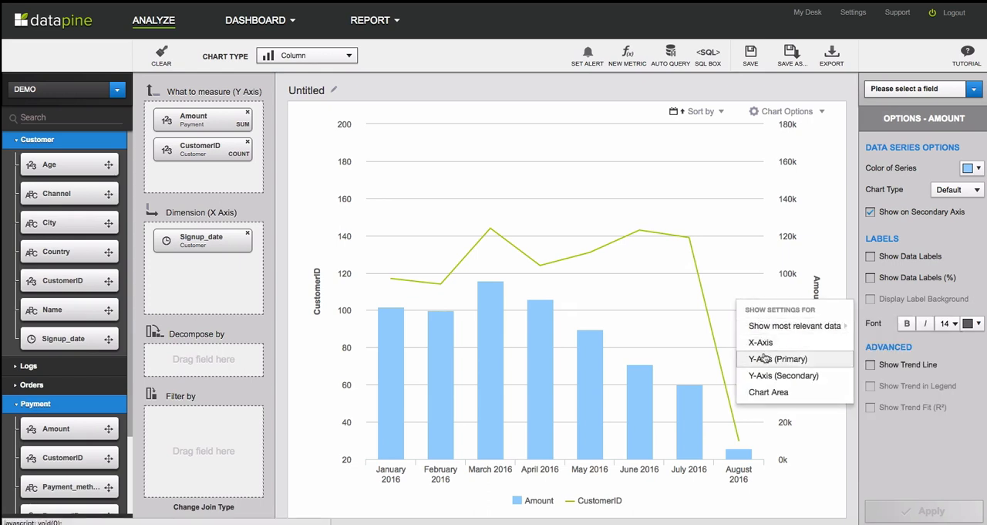
{"action": "mouse_move", "coordinate": [764, 359]}
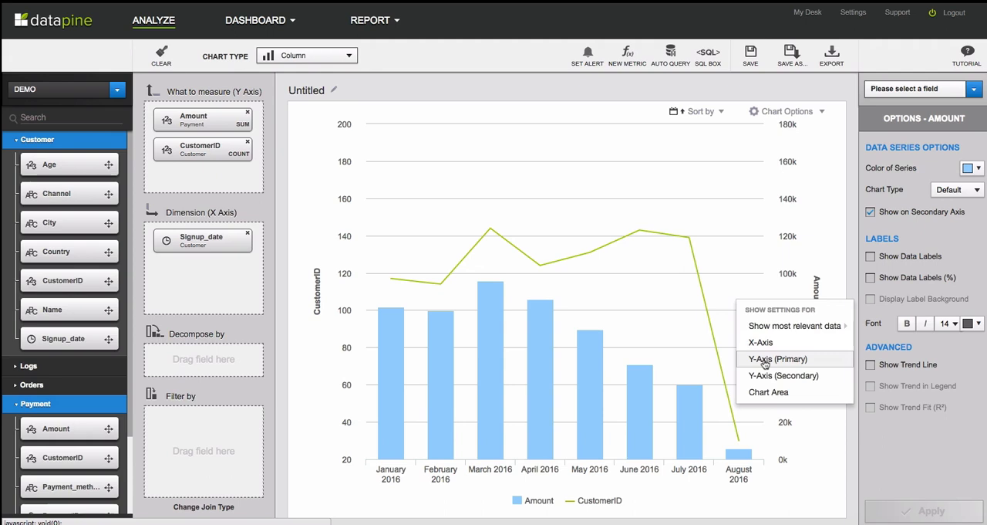
{"action": "left_click", "coordinate": [784, 375]}
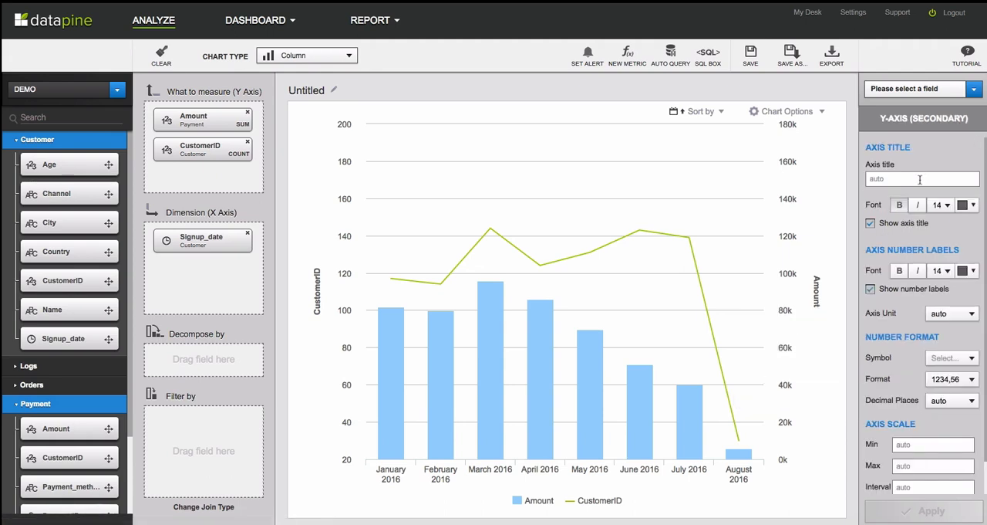
{"action": "type", "text": "Revenue"}
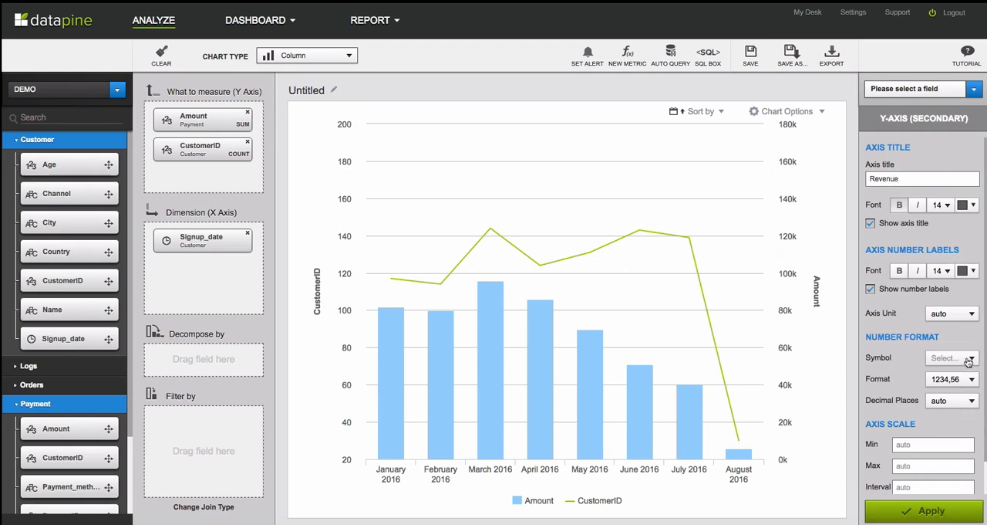
{"action": "left_click", "coordinate": [951, 357]}
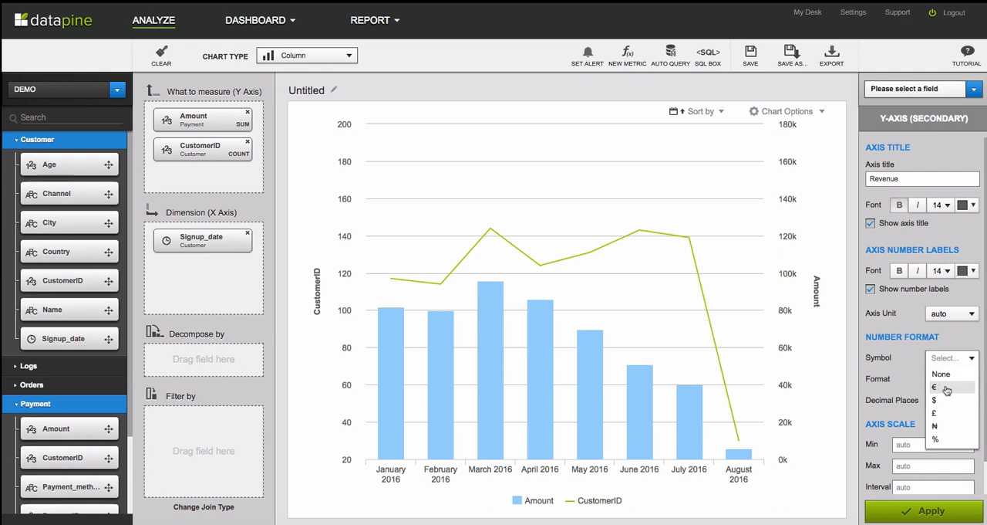
{"action": "left_click", "coordinate": [934, 386]}
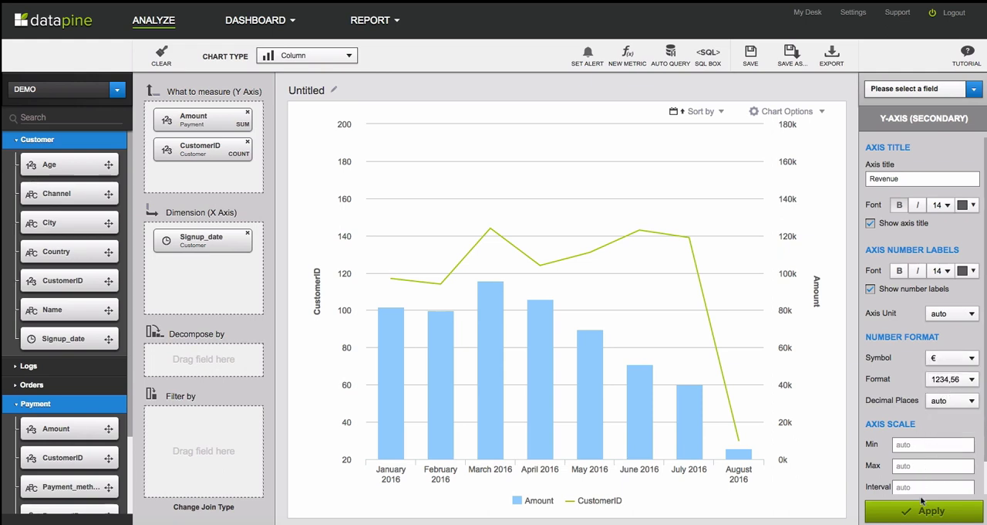
{"action": "left_click", "coordinate": [924, 510]}
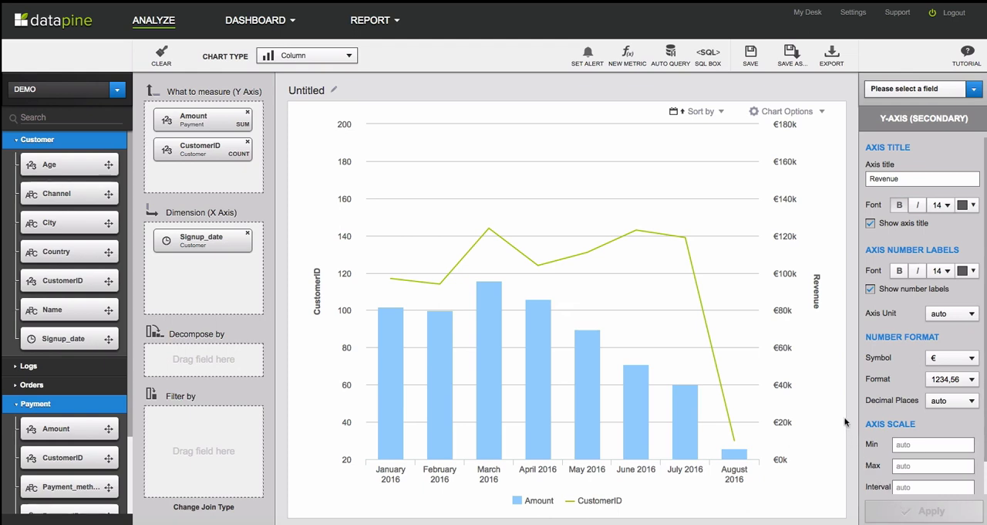
{"action": "mouse_move", "coordinate": [831, 389]}
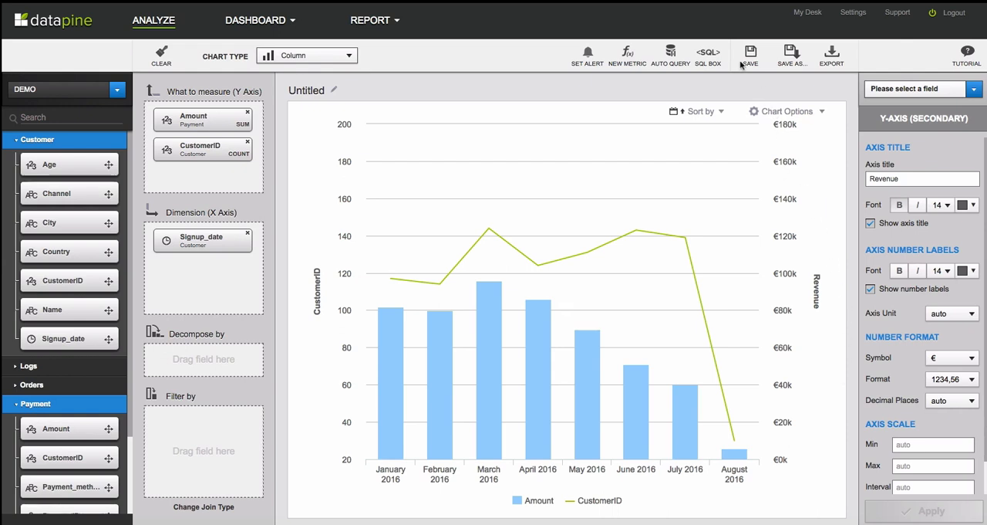
{"action": "mouse_move", "coordinate": [750, 55]}
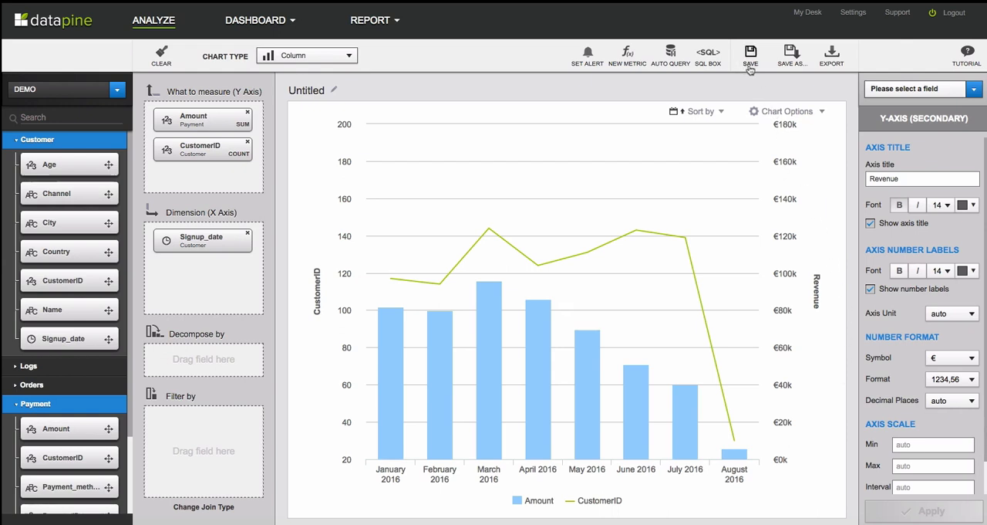
{"action": "mouse_move", "coordinate": [751, 68]}
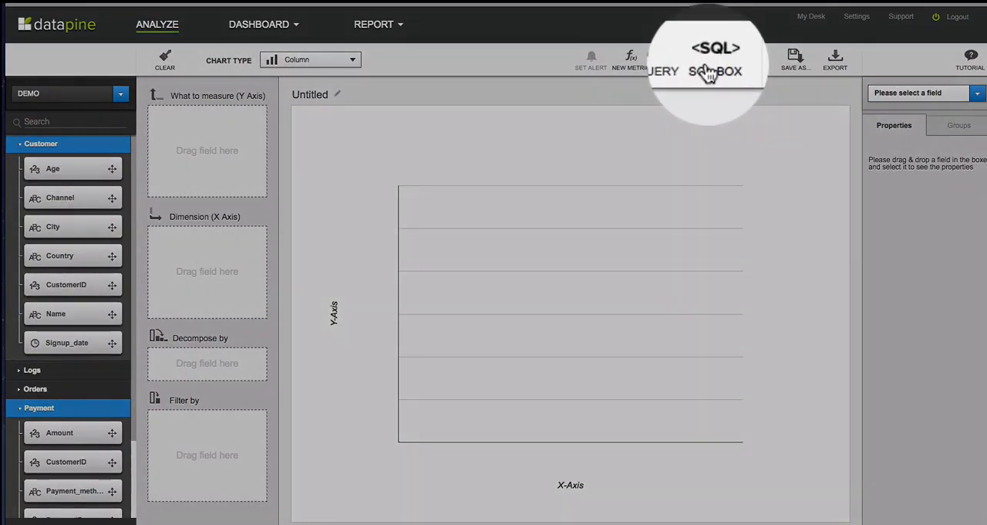
- Open the SQL BOX query entry panel from the toolbar
{"action": "left_click", "coordinate": [715, 59]}
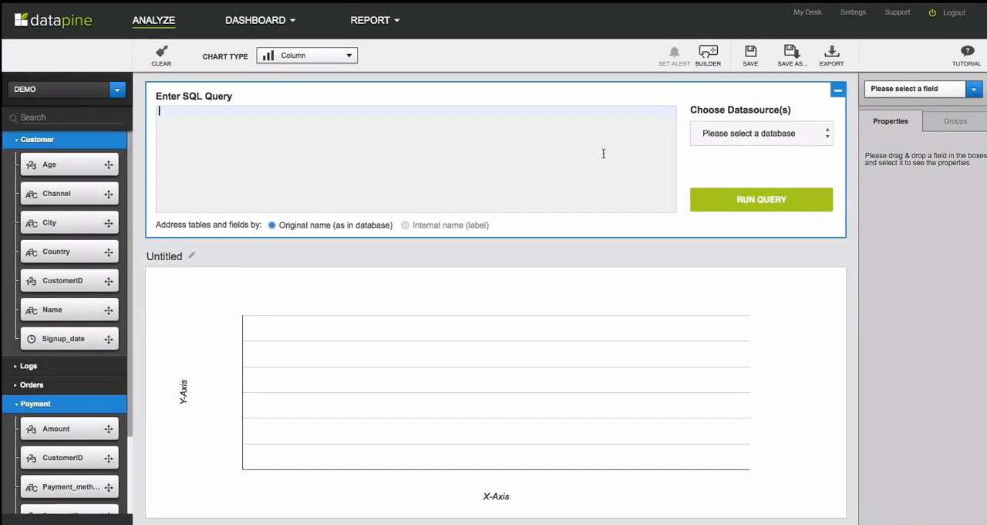